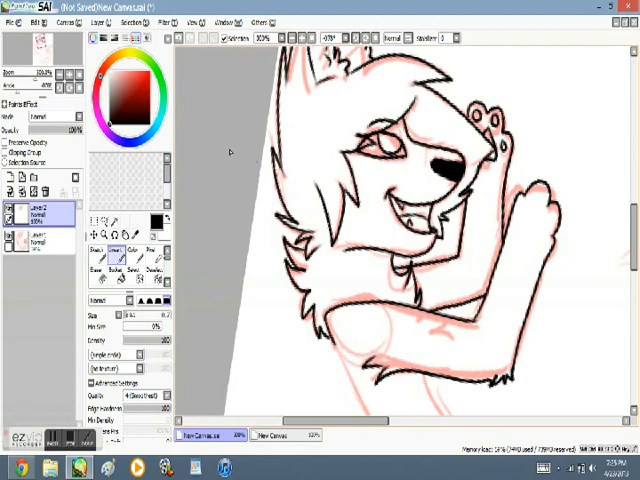
- Scroll down the YouTube playlist and start playing one of its lyrics videos
scroll("down", 3)
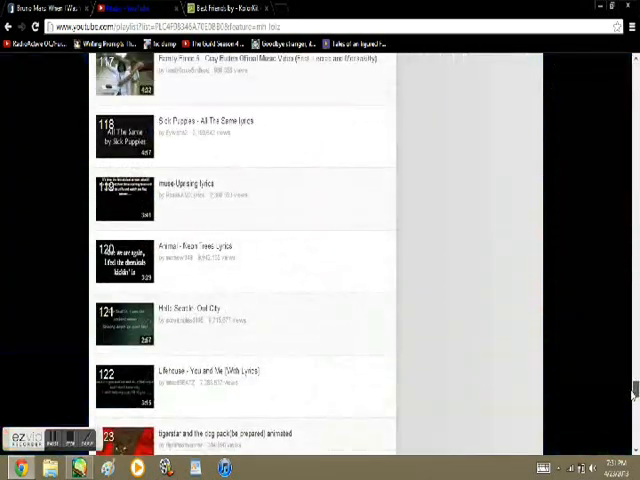
scroll("down", 3)
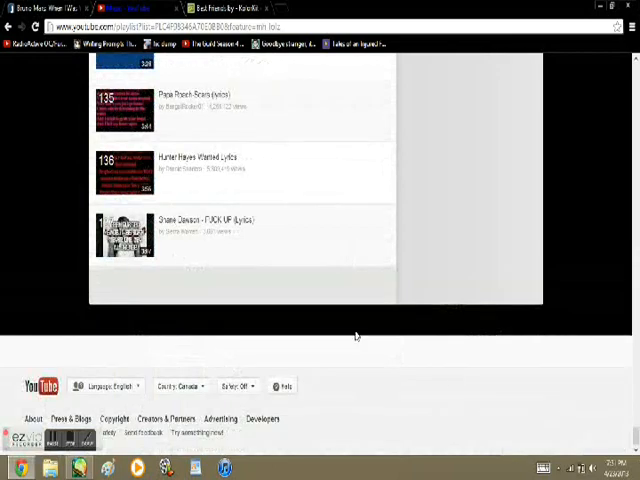
left_click(196, 222)
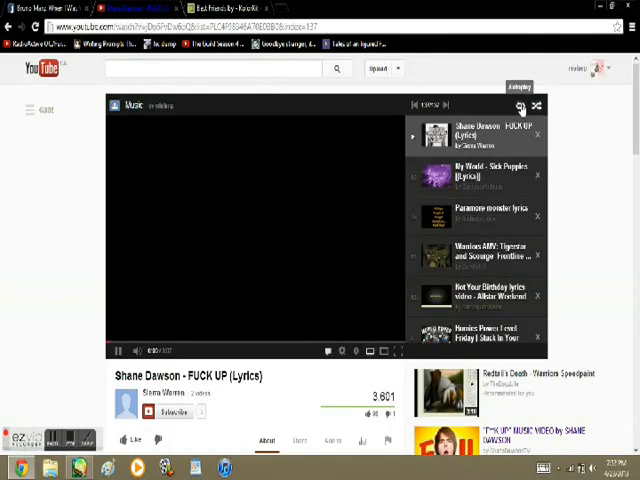